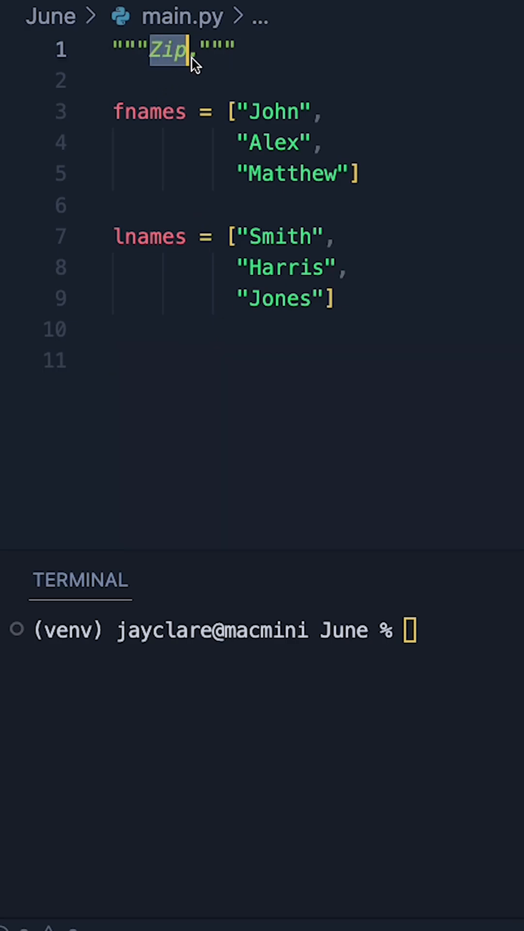
End the docstring with a period so it reads 'Zip.', with a blank line below the lists.
{"action": "left_click", "coordinate": [148, 360]}
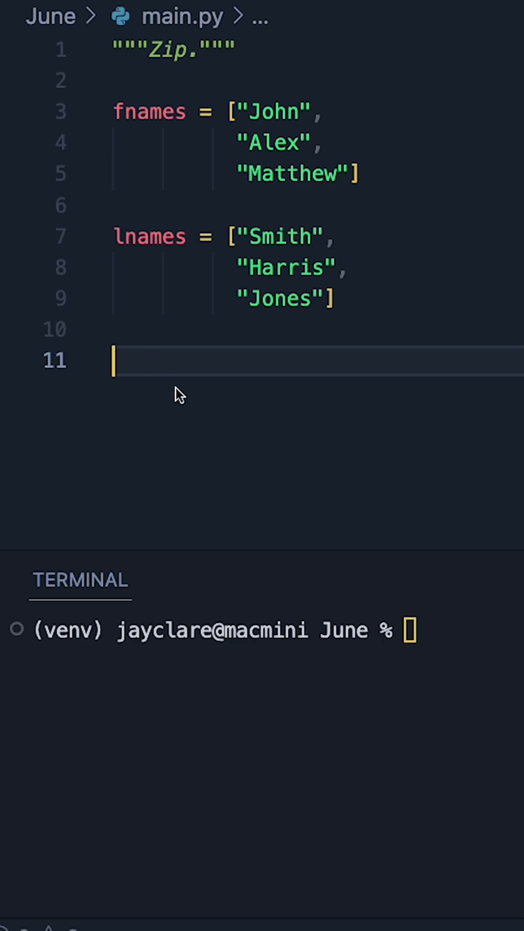
{"action": "mouse_move", "coordinate": [338, 346]}
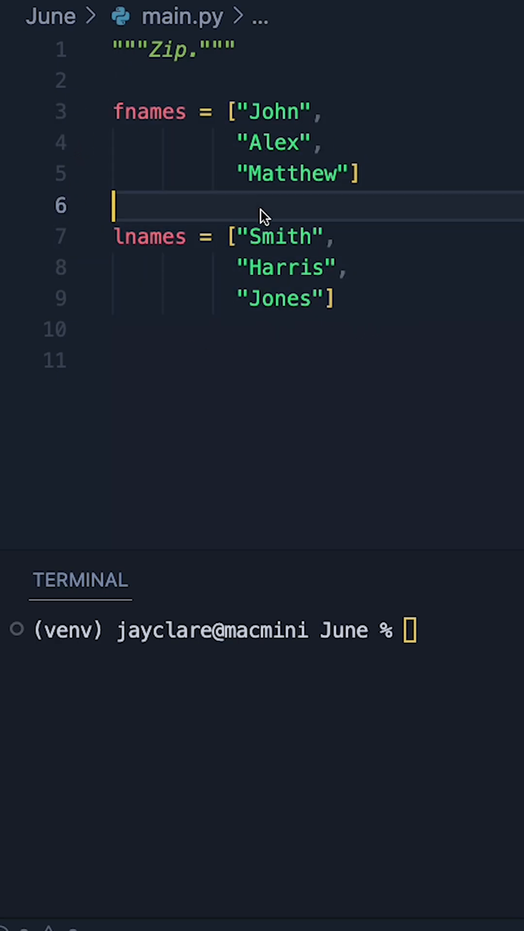
{"action": "double_click", "coordinate": [273, 237]}
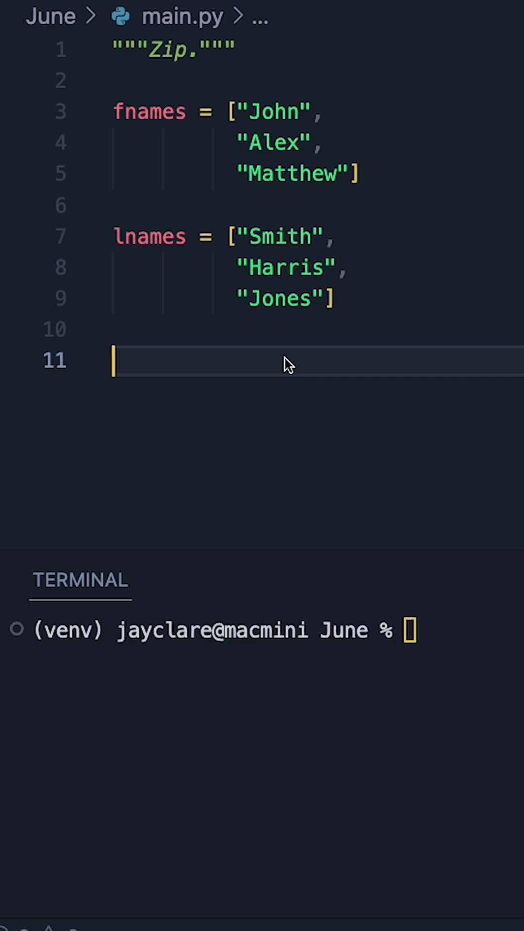
{"action": "mouse_move", "coordinate": [232, 147]}
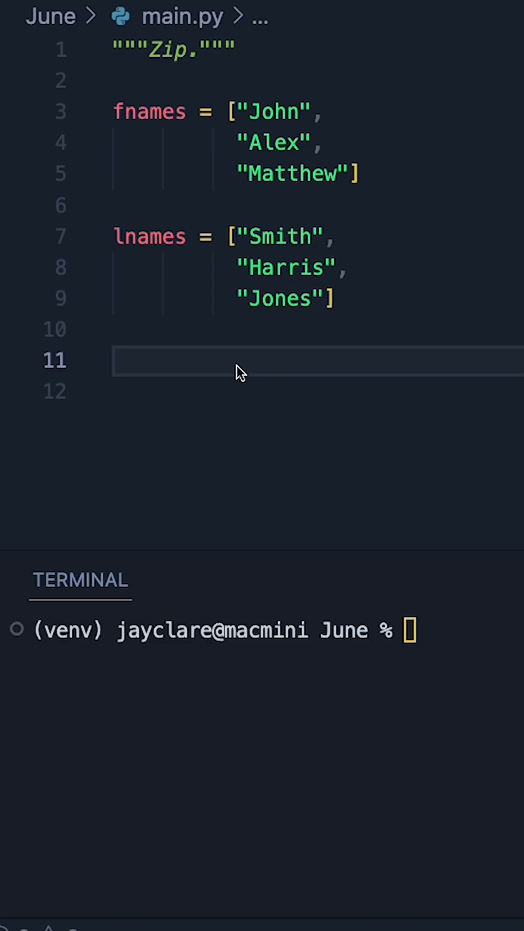
Write 'for a,b in zip(fnames, lnames):' printing f"Mr {a} {b}", then run main.py.
{"action": "type", "text": "for"}
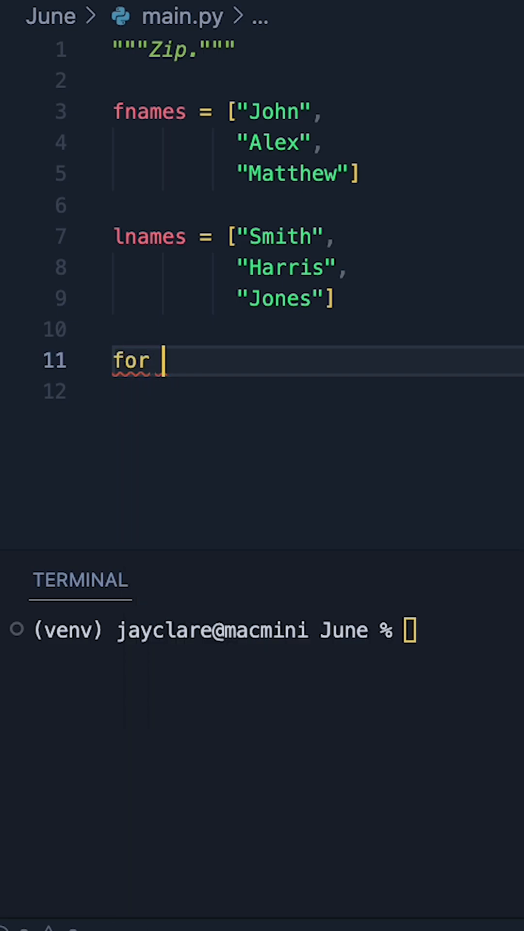
{"action": "type", "text": "a,b"}
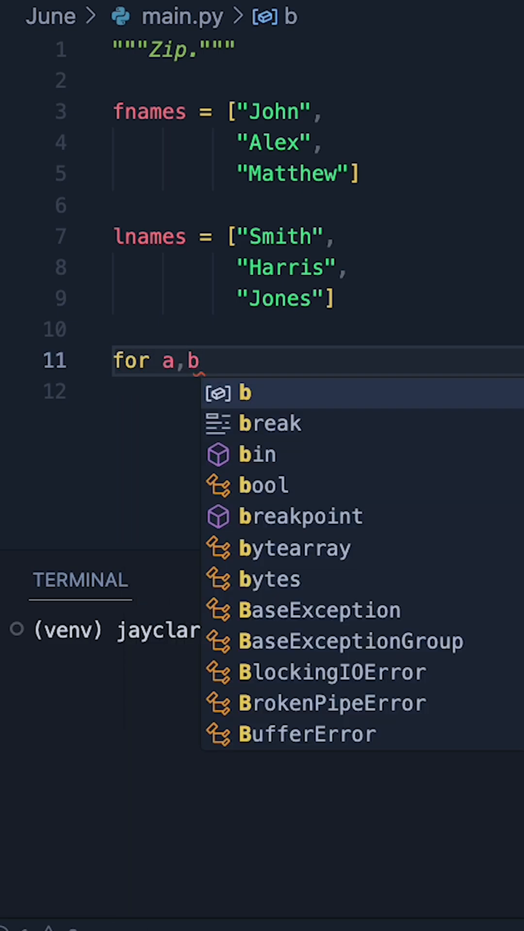
{"action": "type", "text": "in zip(fnames, lnames):"}
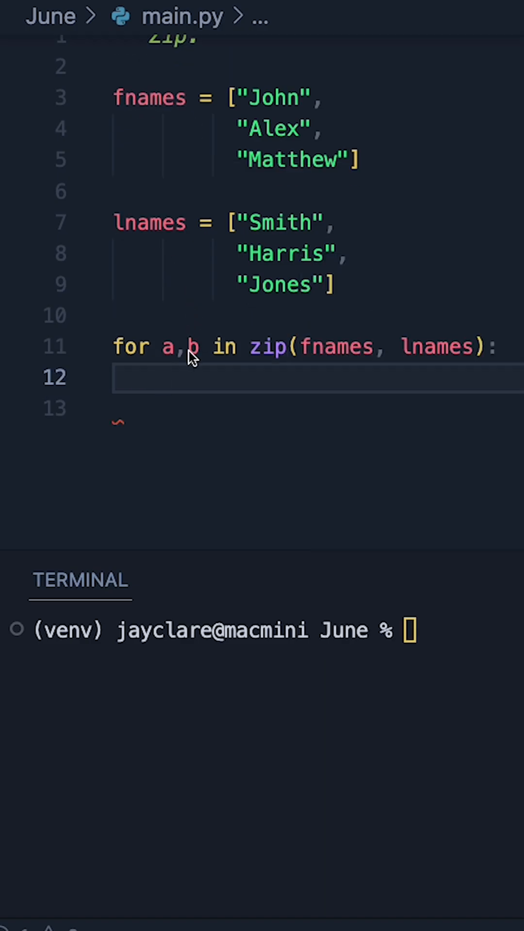
{"action": "double_click", "coordinate": [168, 347]}
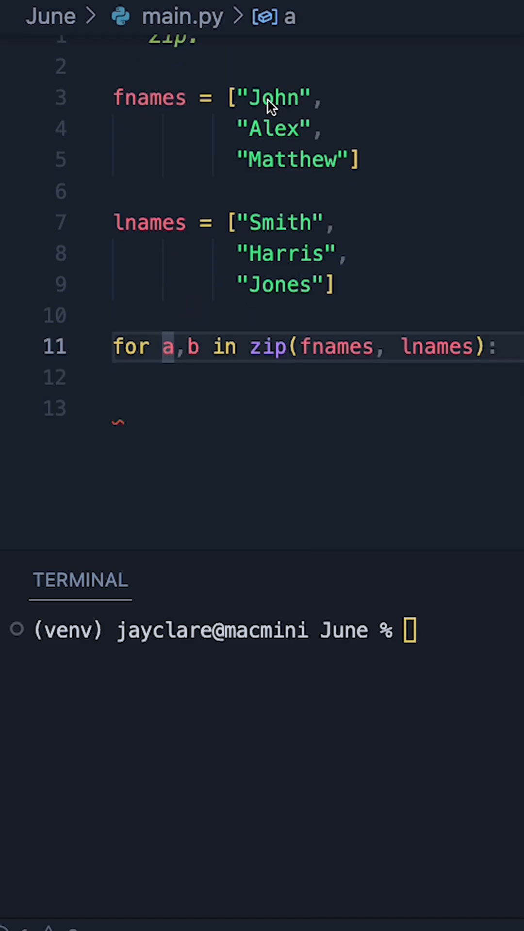
{"action": "double_click", "coordinate": [273, 129]}
{"action": "type", "text": "print(f\"Mr {a} {b}\")"}
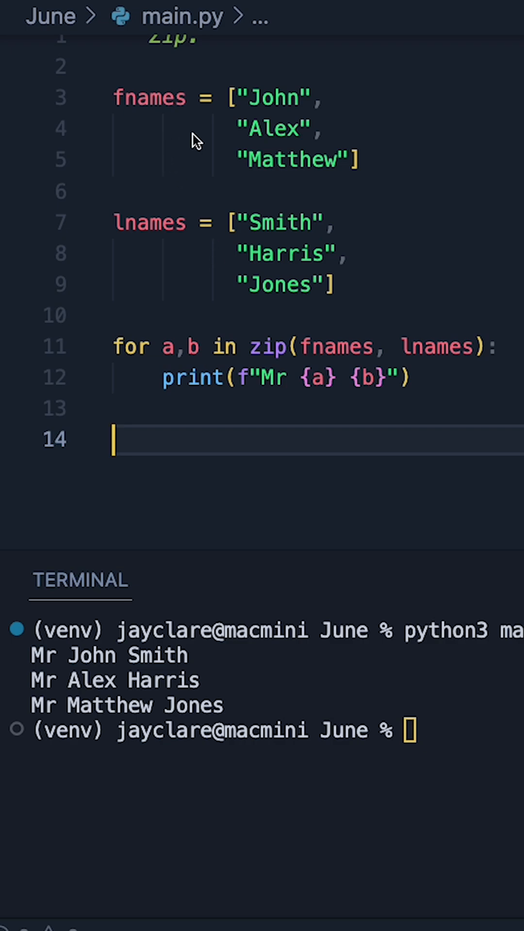
Comment out the loop with Cmd+/ and print list(zip(fnames, lnames)) as tuples.
{"action": "key", "text": "cmd+/"}
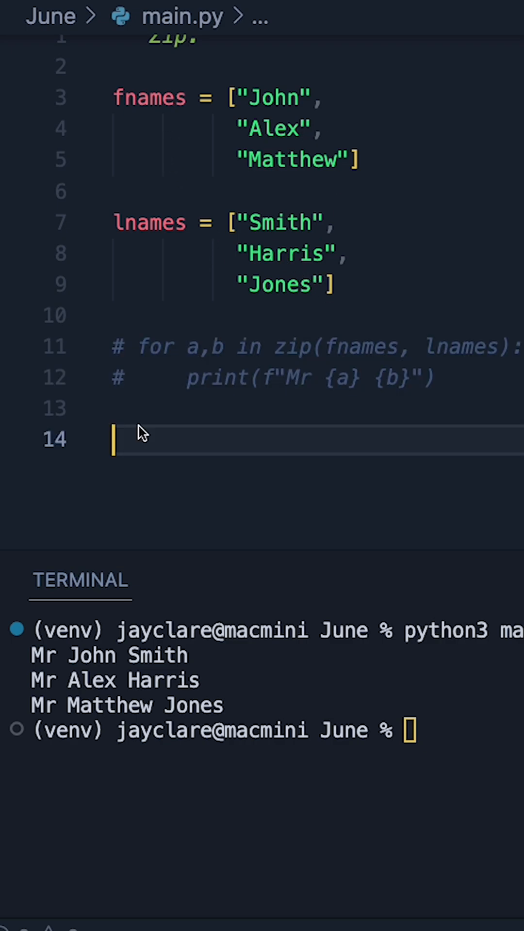
{"action": "mouse_move", "coordinate": [130, 424]}
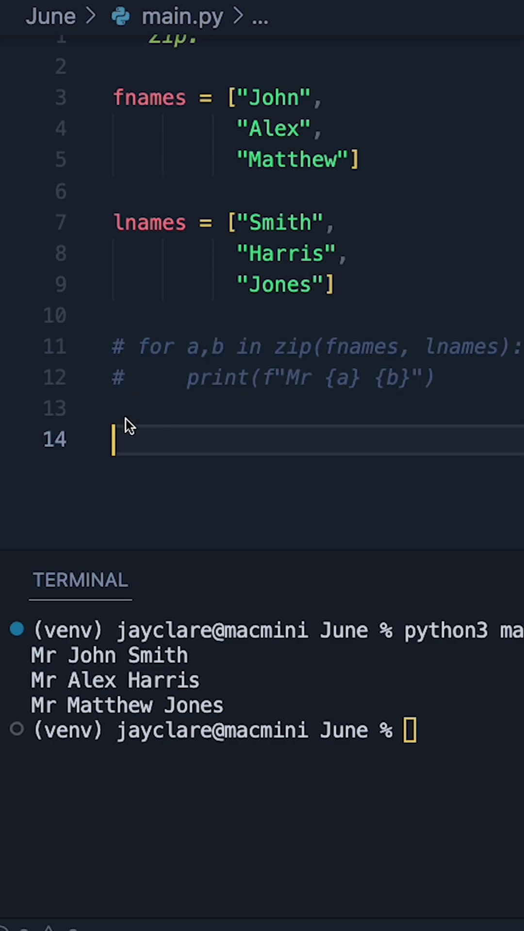
{"action": "mouse_move", "coordinate": [172, 475]}
{"action": "type", "text": "print(list(zip(fnames, lnames)))"}
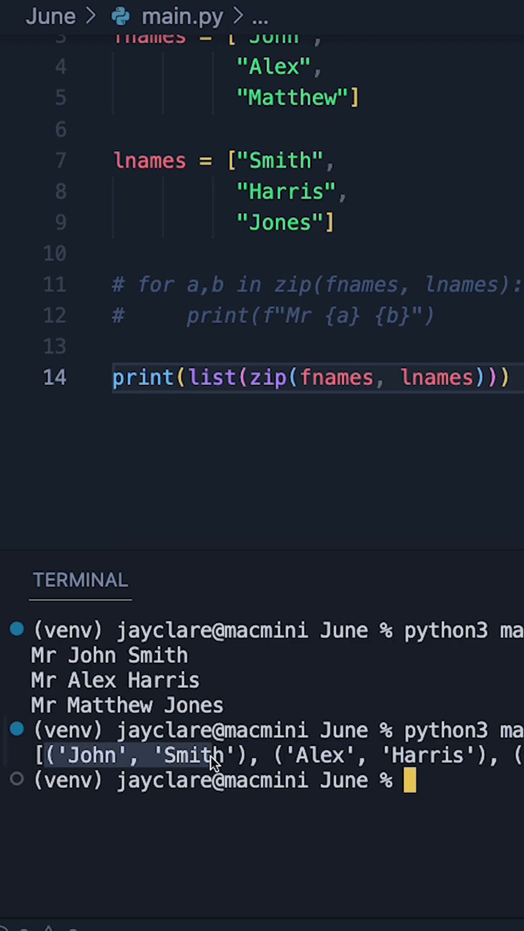
{"action": "scroll", "scroll_direction": "up", "scroll_amount": 3}
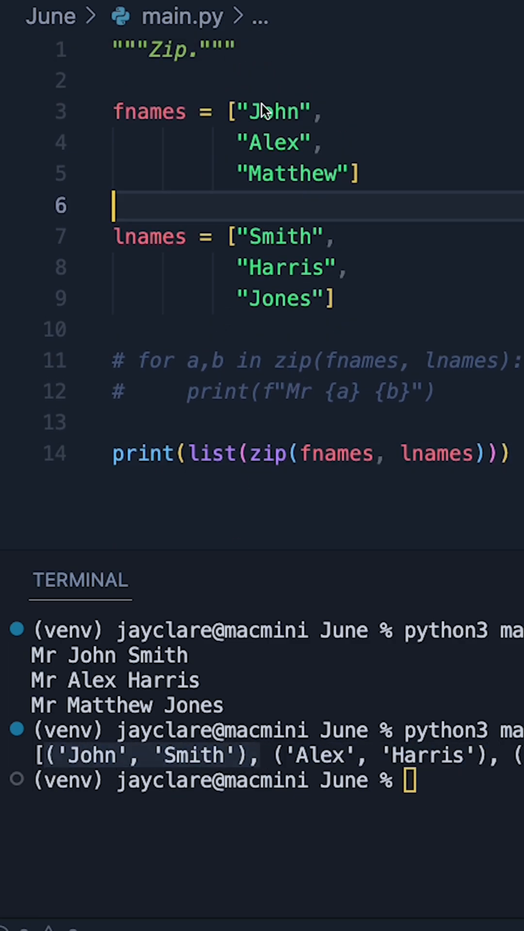
{"action": "mouse_move", "coordinate": [347, 771]}
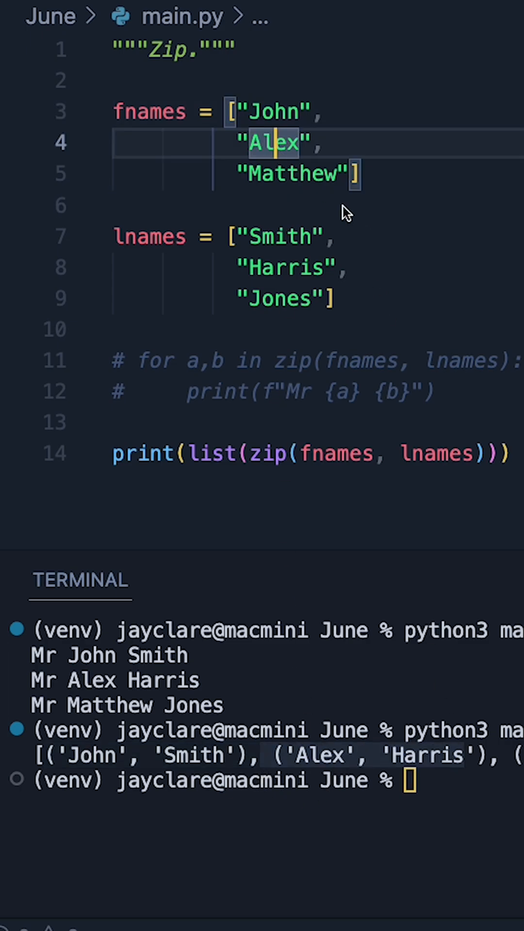
{"action": "mouse_move", "coordinate": [336, 455]}
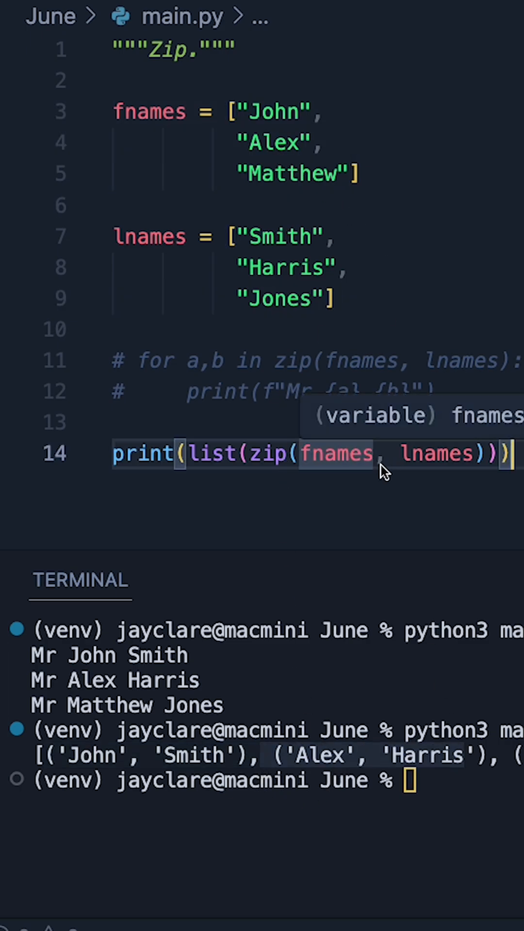
{"action": "mouse_move", "coordinate": [267, 455]}
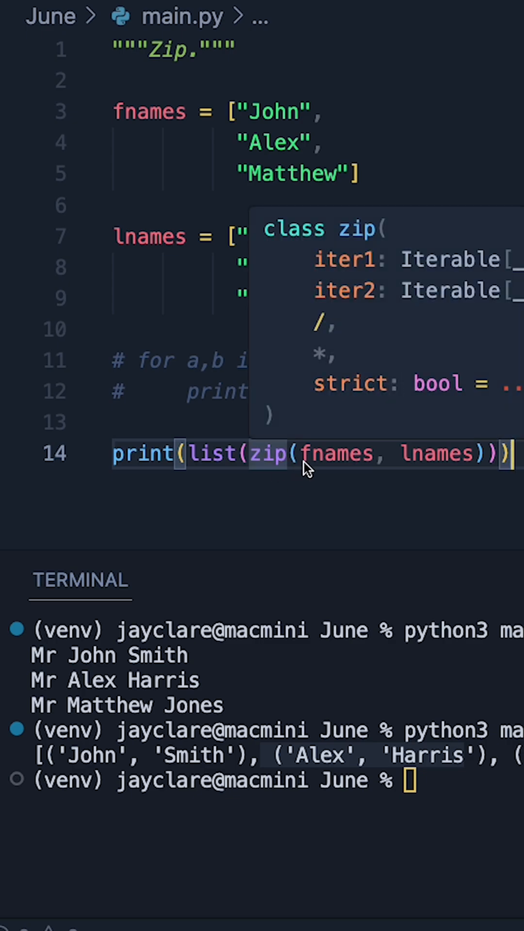